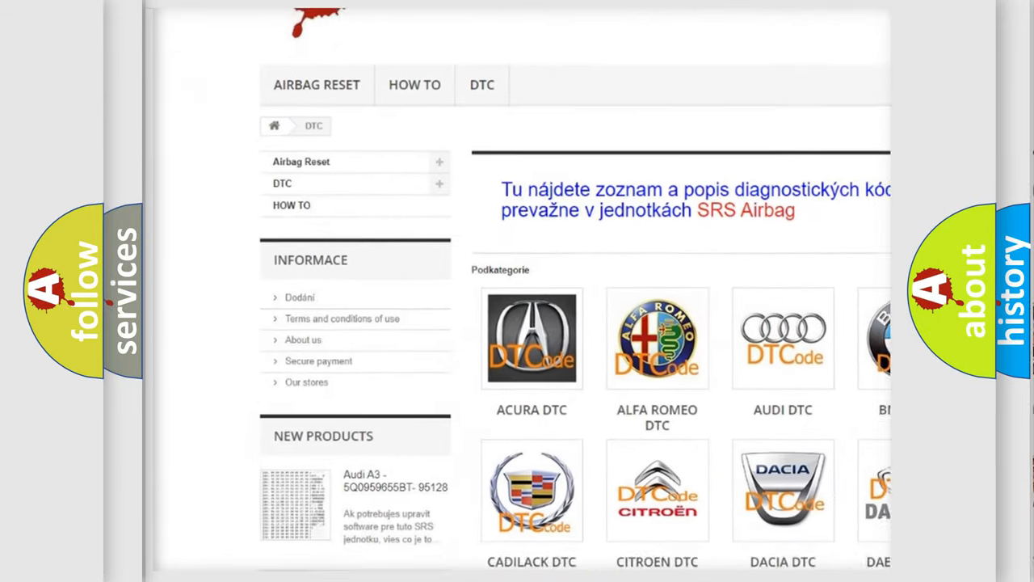
pyautogui.scroll(-3)
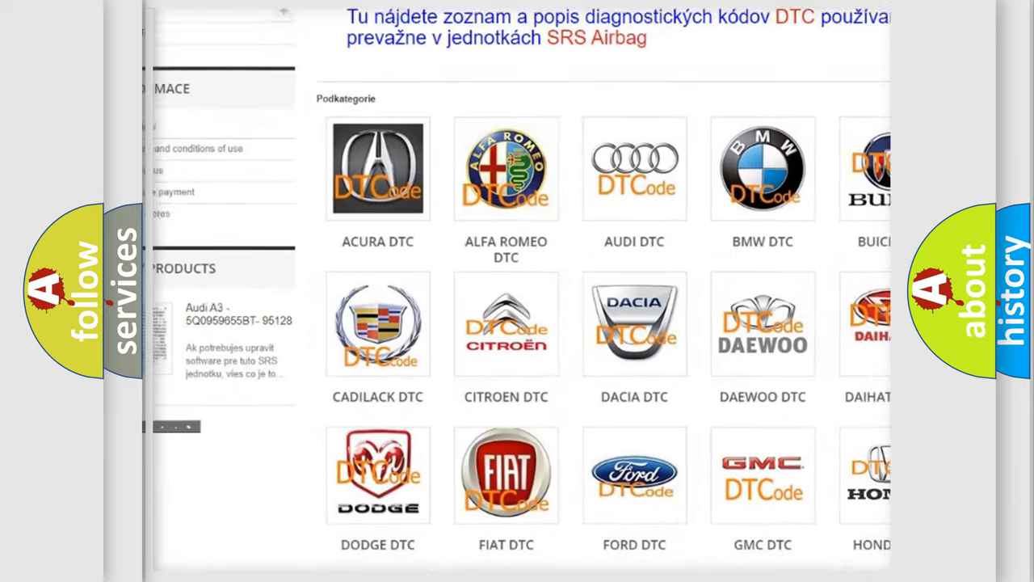
pyautogui.scroll(-3)
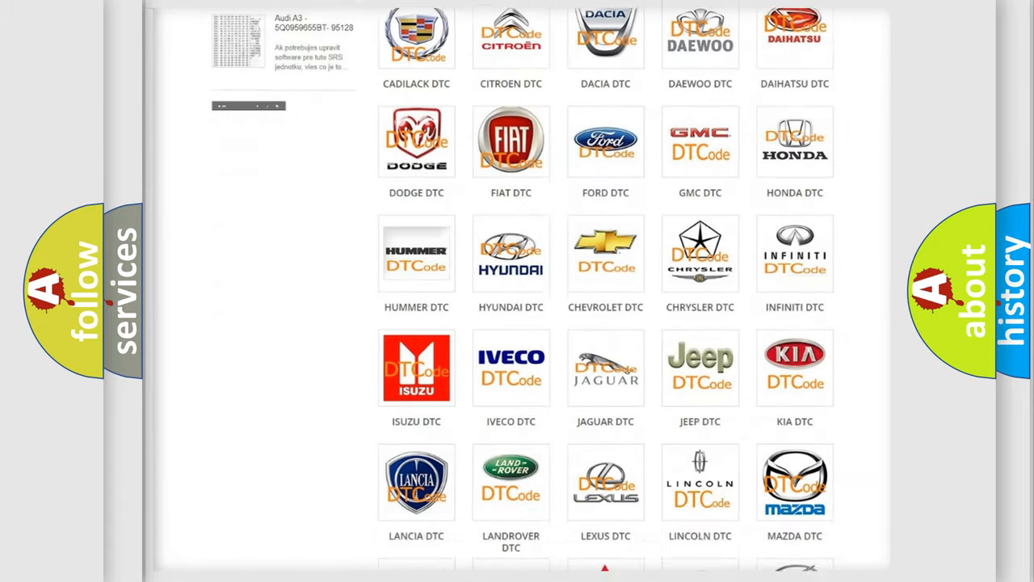
pyautogui.scroll(-3)
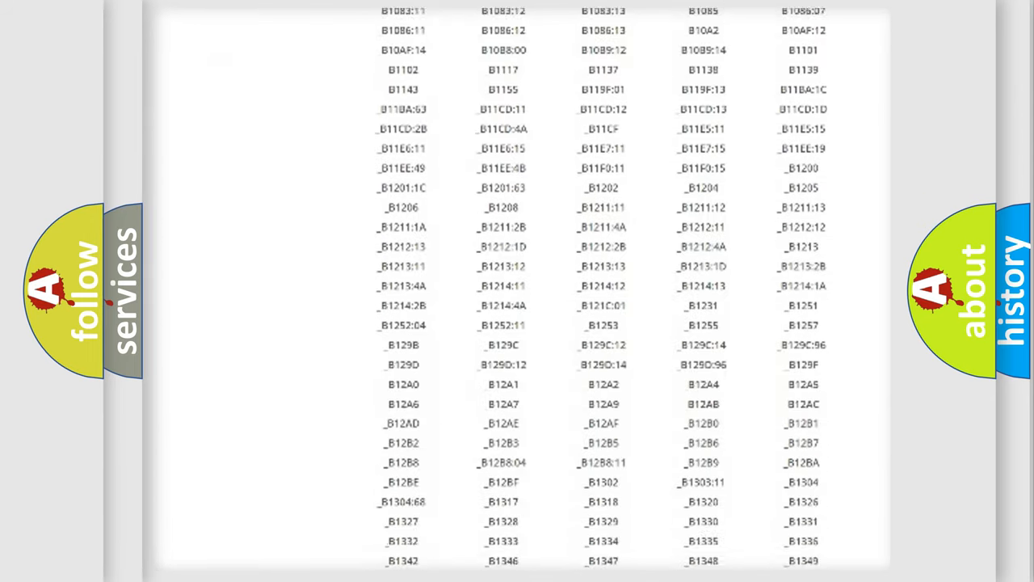
pyautogui.scroll(-3)
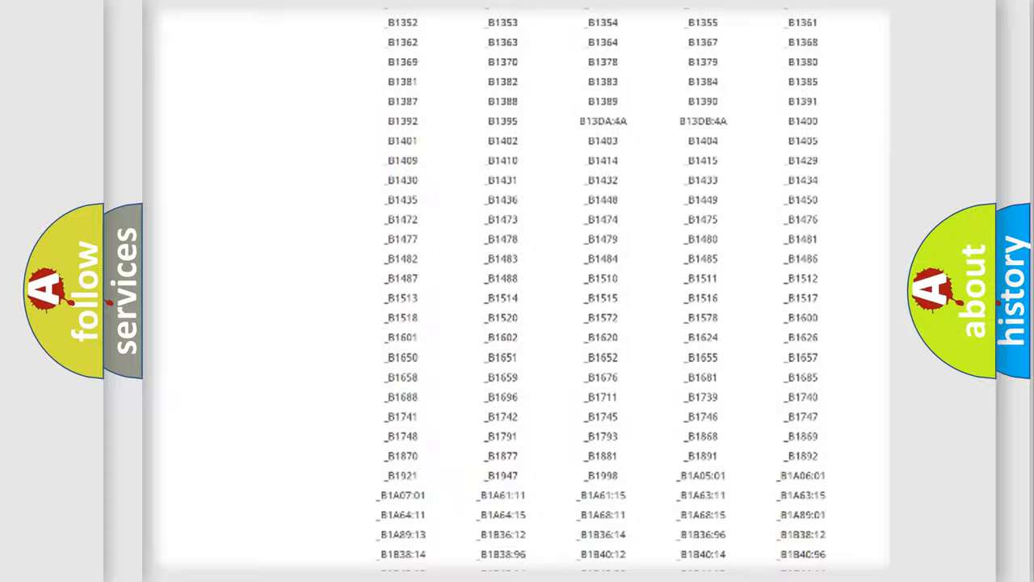